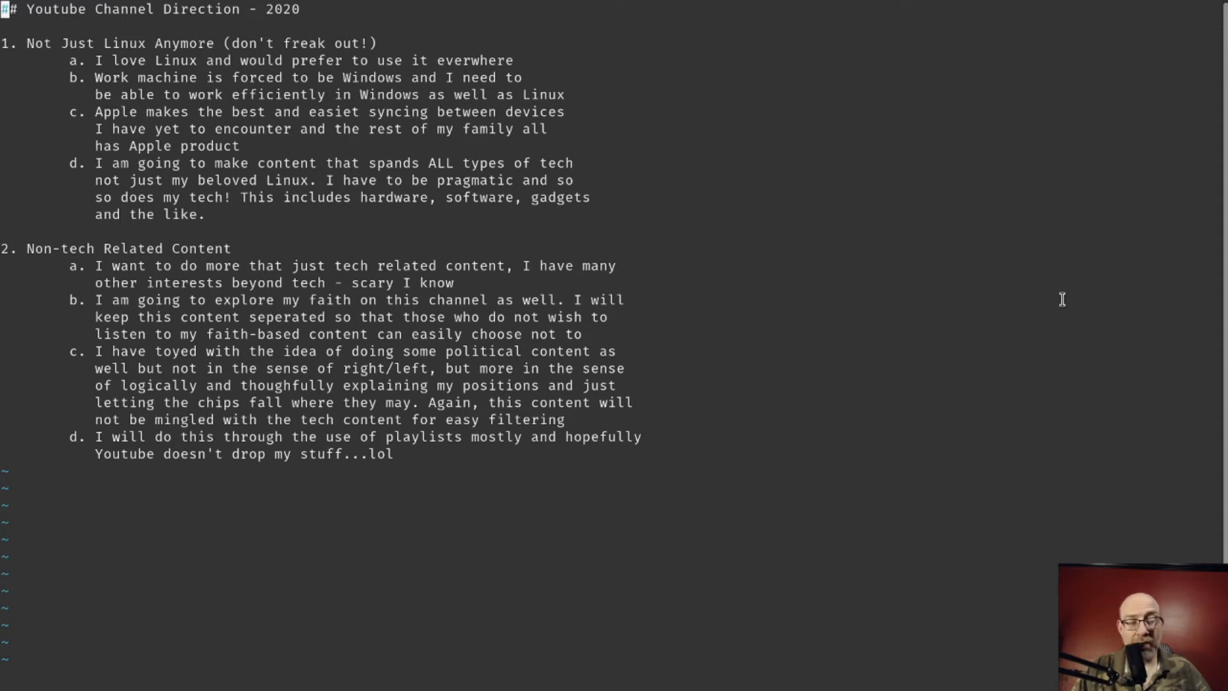
{"action": "mouse_move", "coordinate": [1064, 304]}
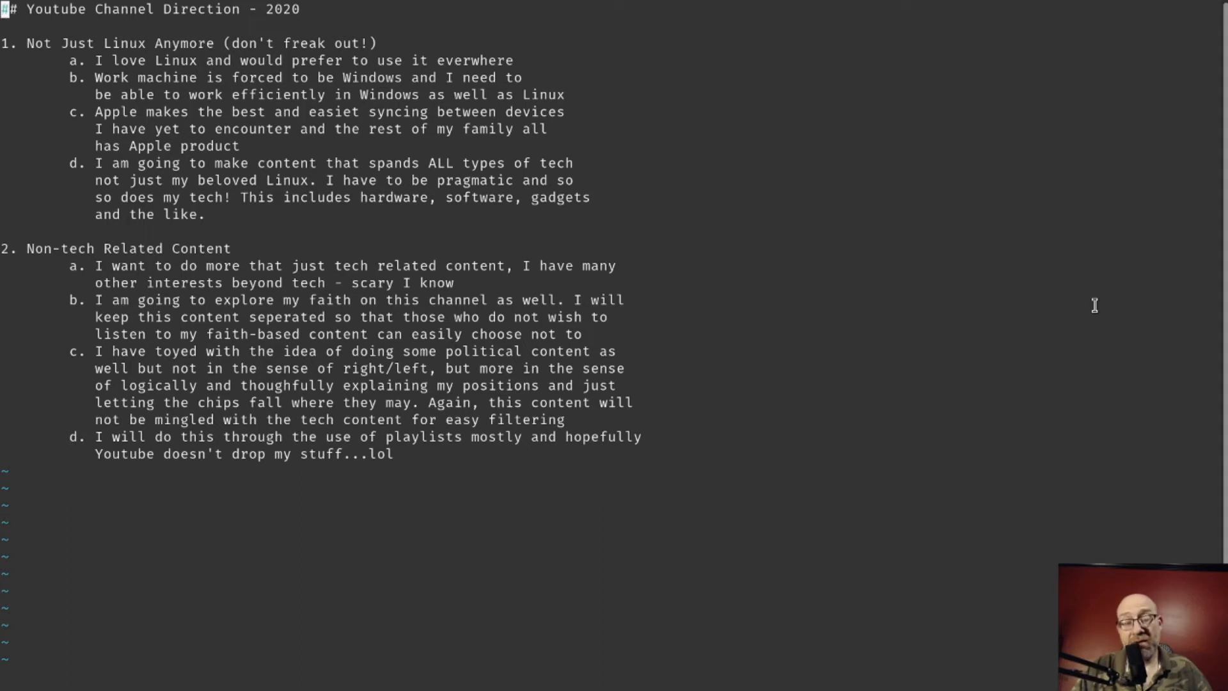
{"action": "type", "text": "#"}
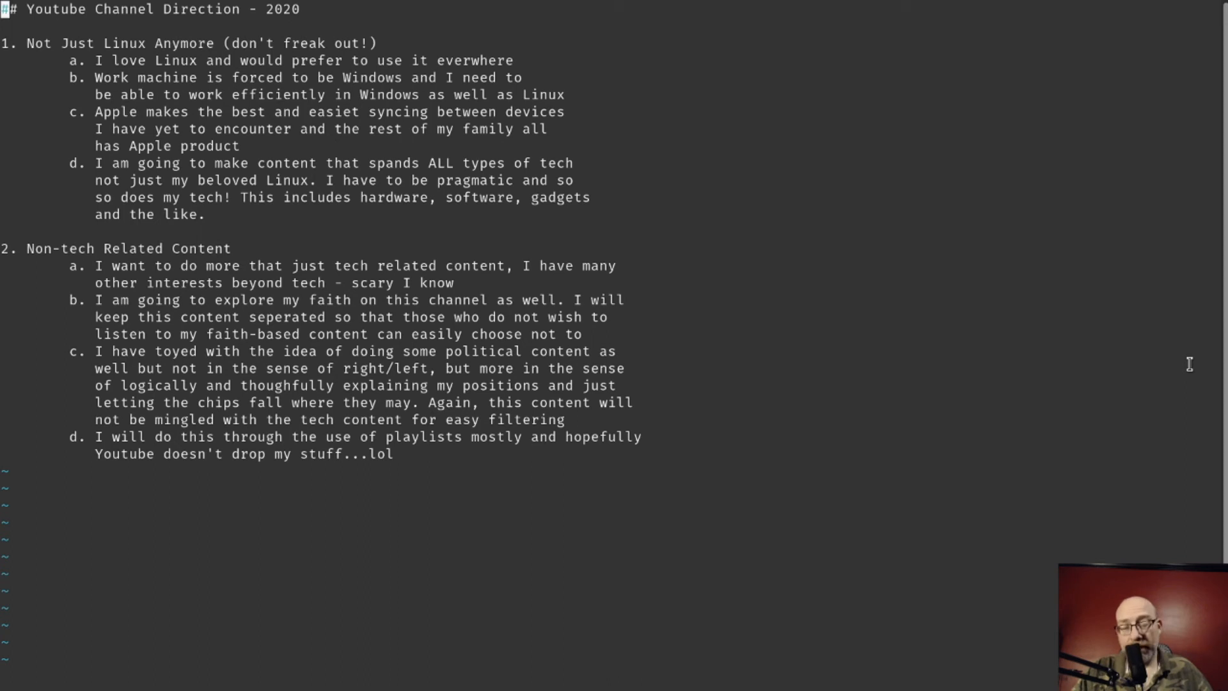
{"action": "type", "text": "#"}
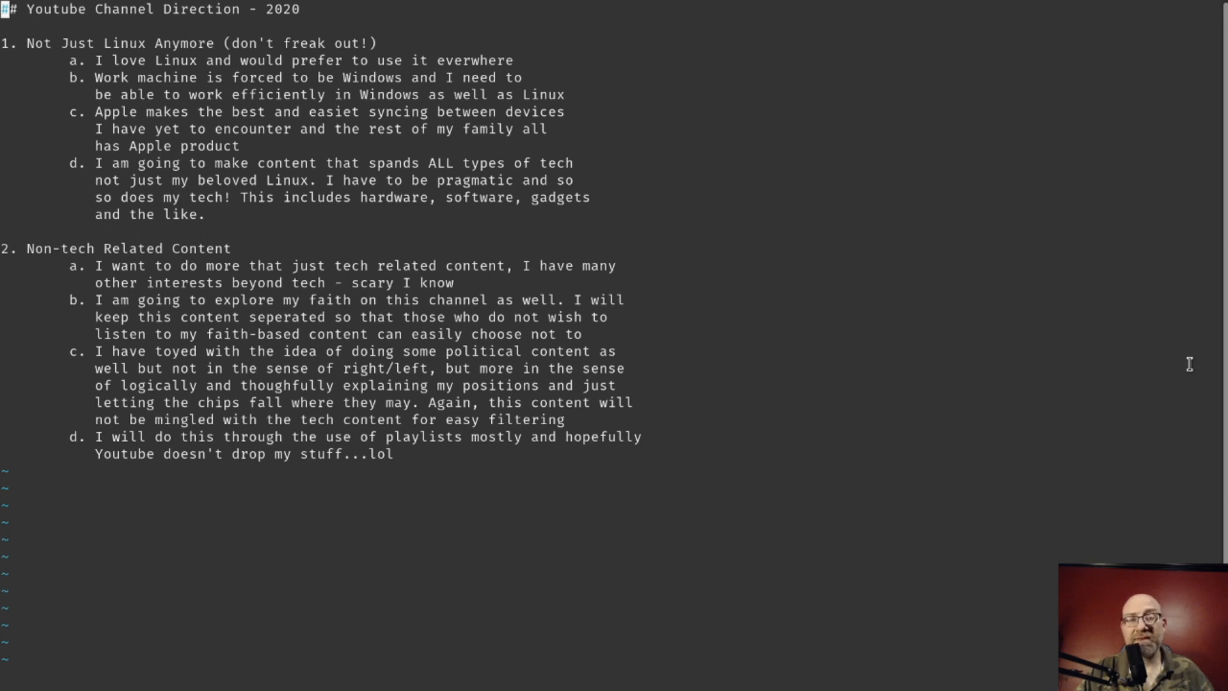
{"action": "mouse_move", "coordinate": [1213, 383]}
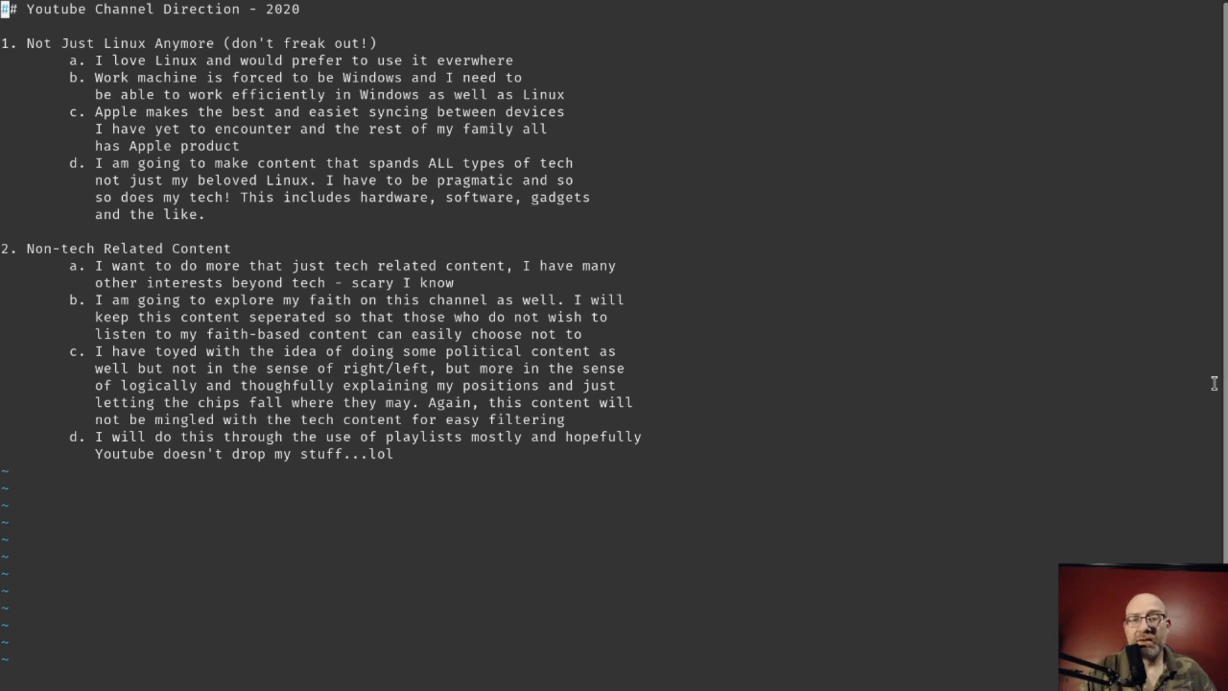
{"action": "mouse_move", "coordinate": [1081, 462]}
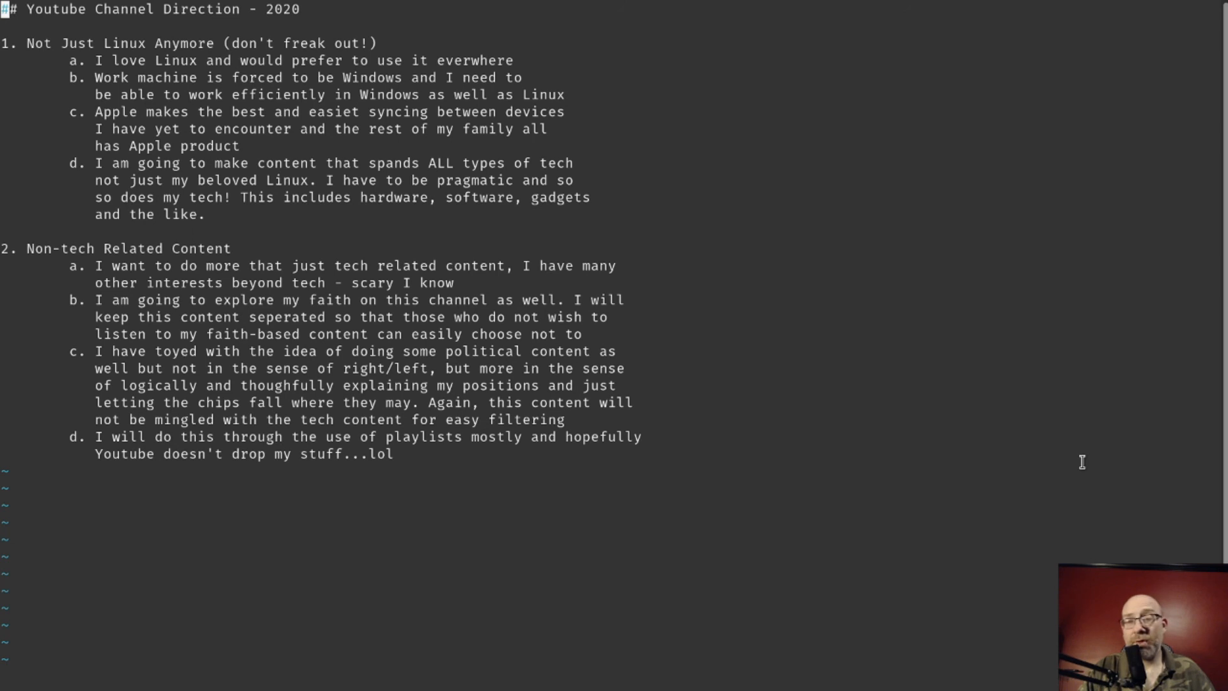
{"action": "mouse_move", "coordinate": [958, 498]}
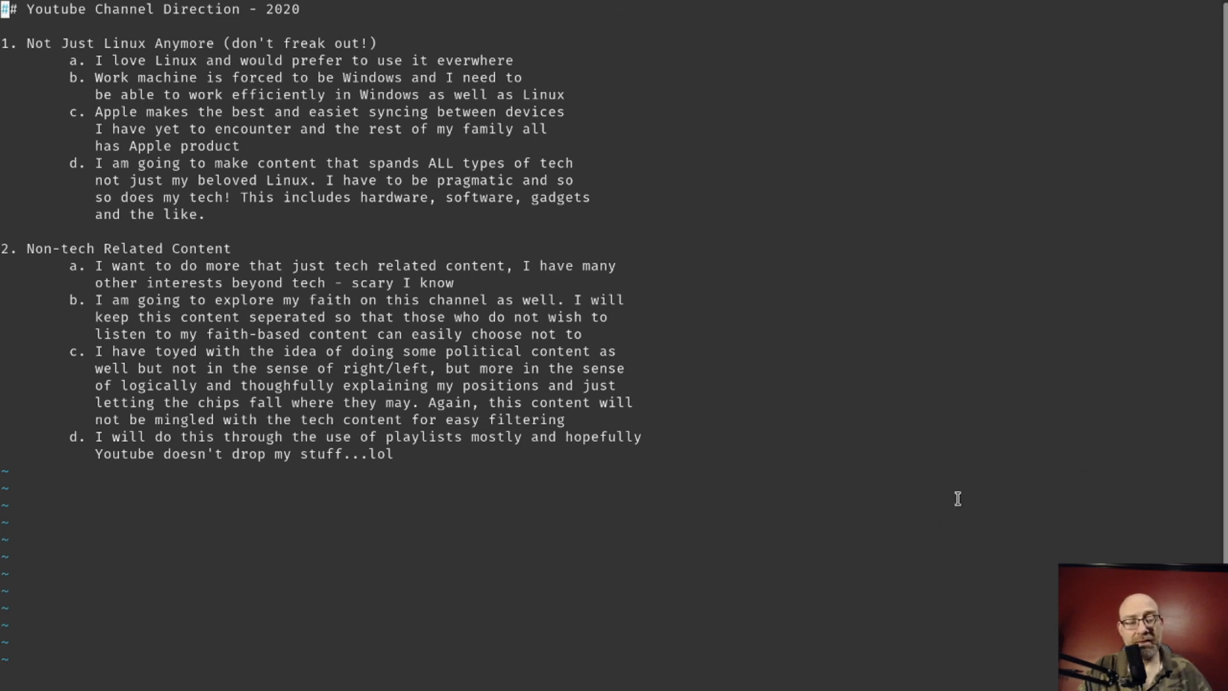